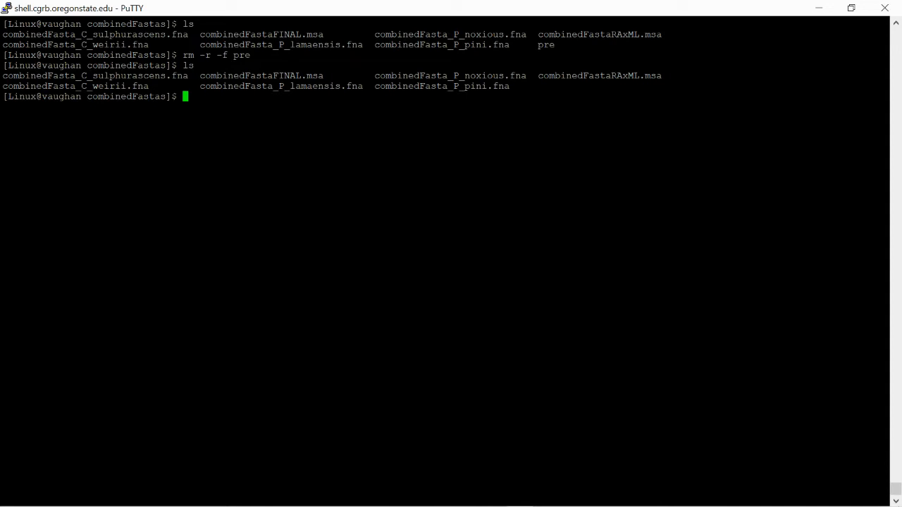
pyautogui.moveTo(2, 162)
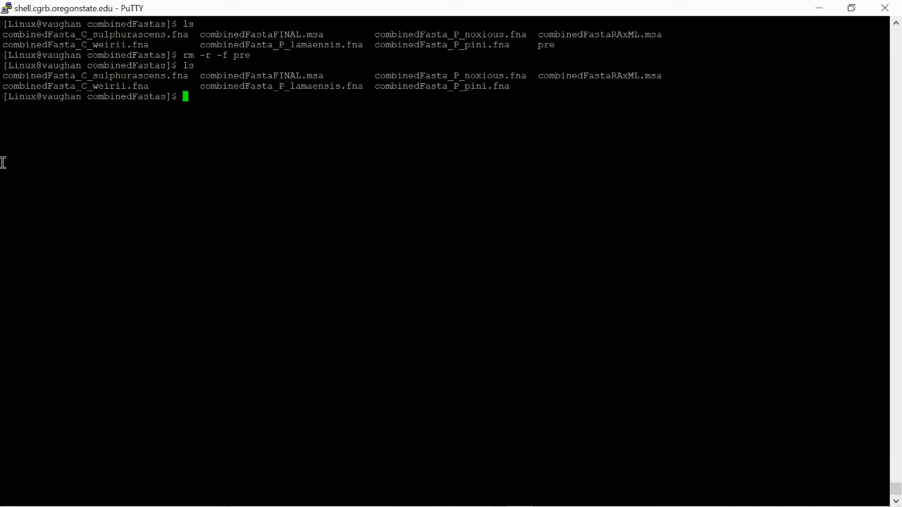
pyautogui.moveTo(419, 89)
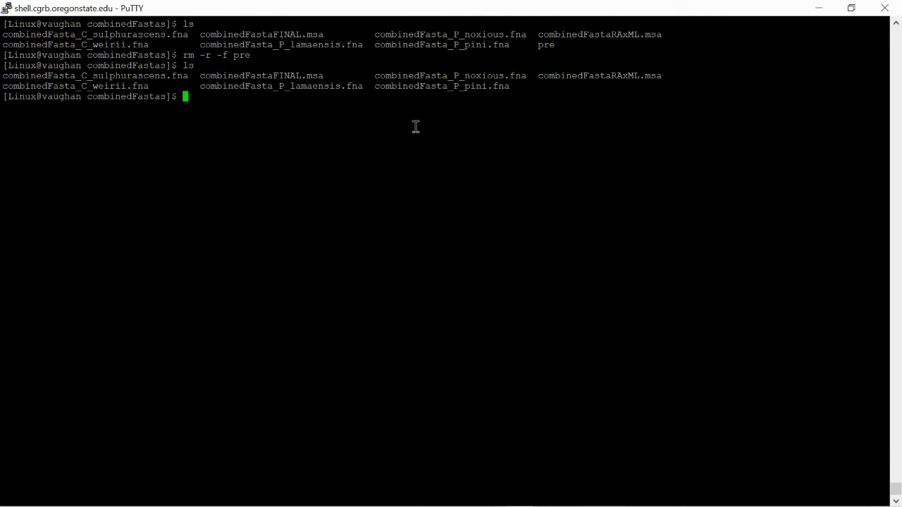
pyautogui.moveTo(323, 86)
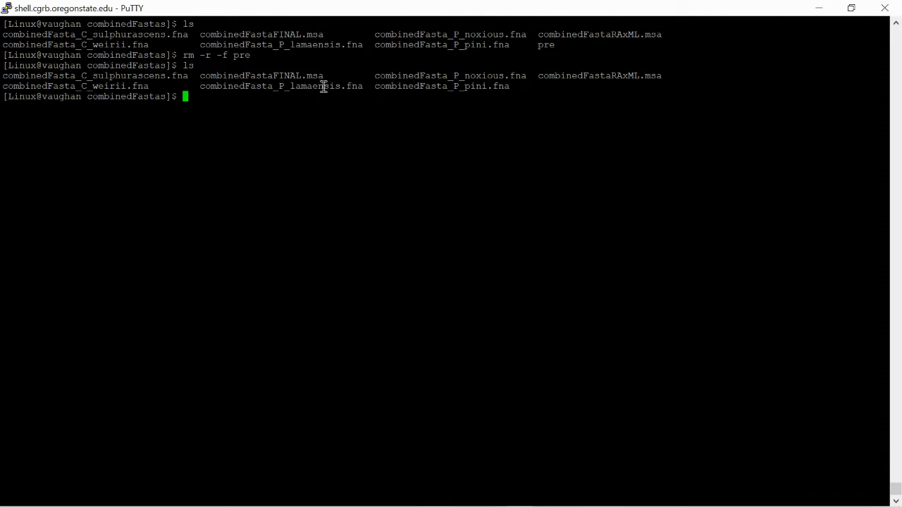
pyautogui.moveTo(345, 102)
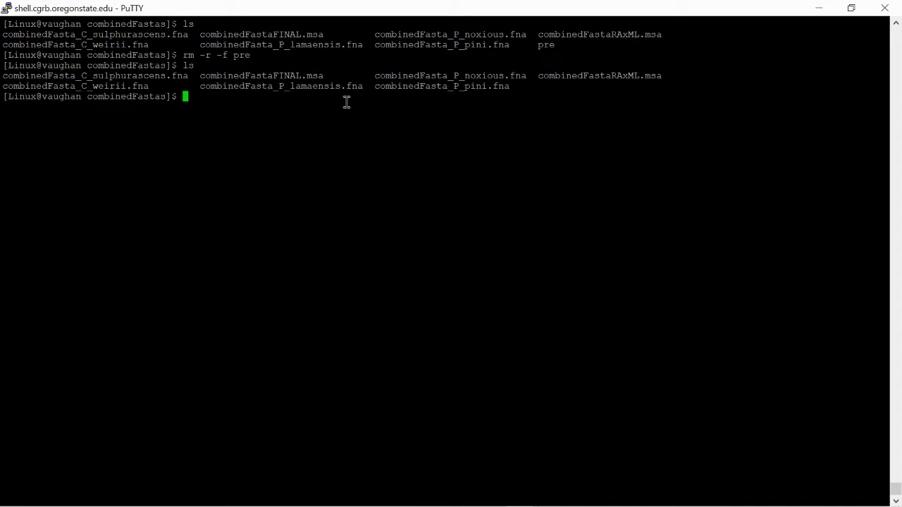
# Step: Start a bash subshell and enter cat *.fna* > combinedFastas.faa to merge the FNA files
pyautogui.write('nano combinedFasta_P_lamaensis.fna')
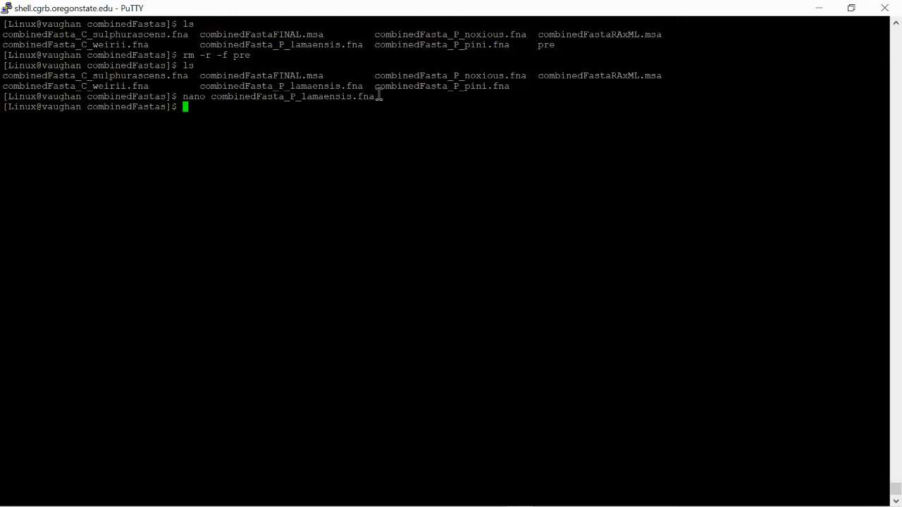
pyautogui.write('b')
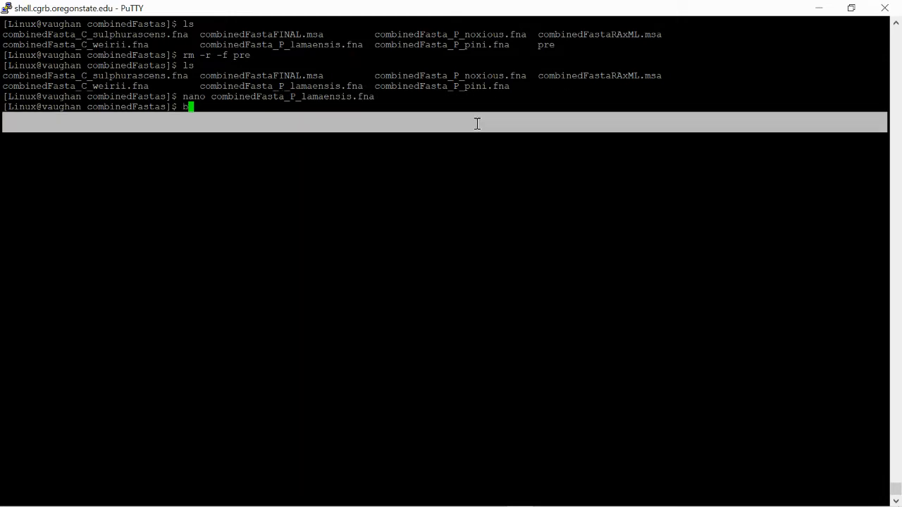
pyautogui.write('ash')
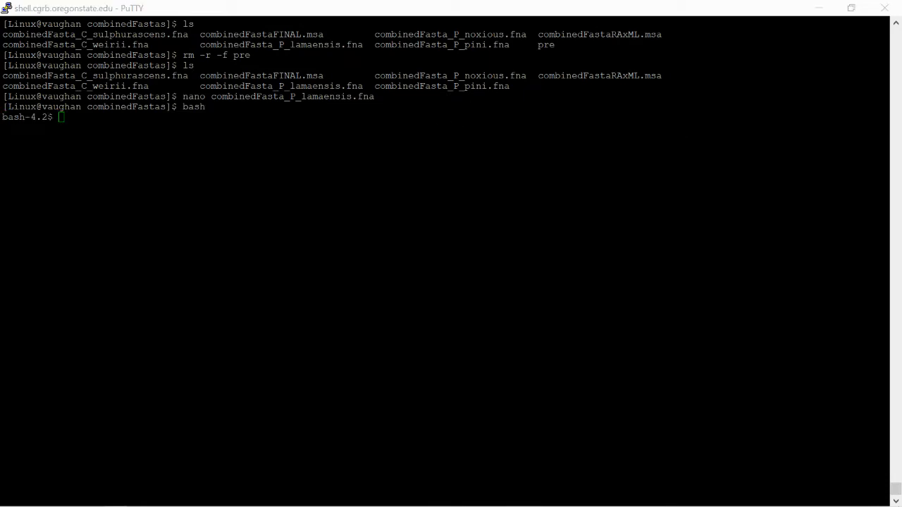
pyautogui.write('cat *.fna* > combinedFastas.faa')
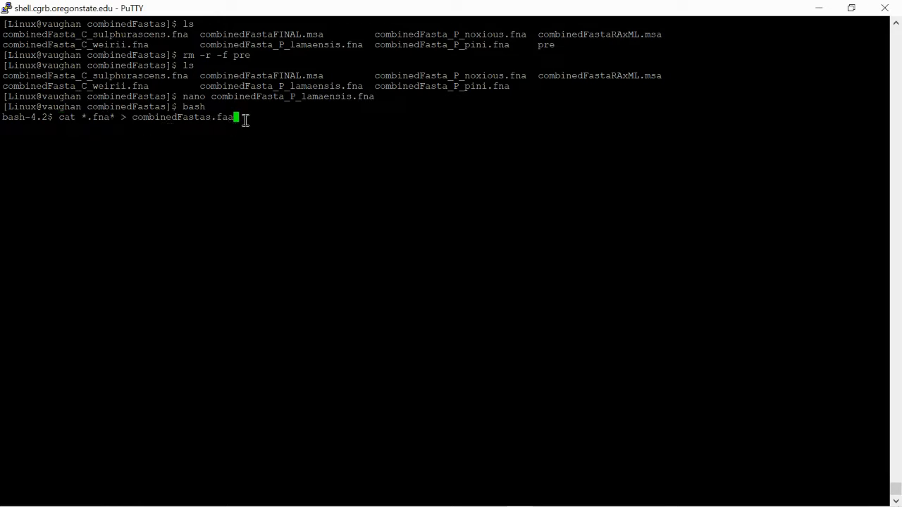
pyautogui.moveTo(222, 131)
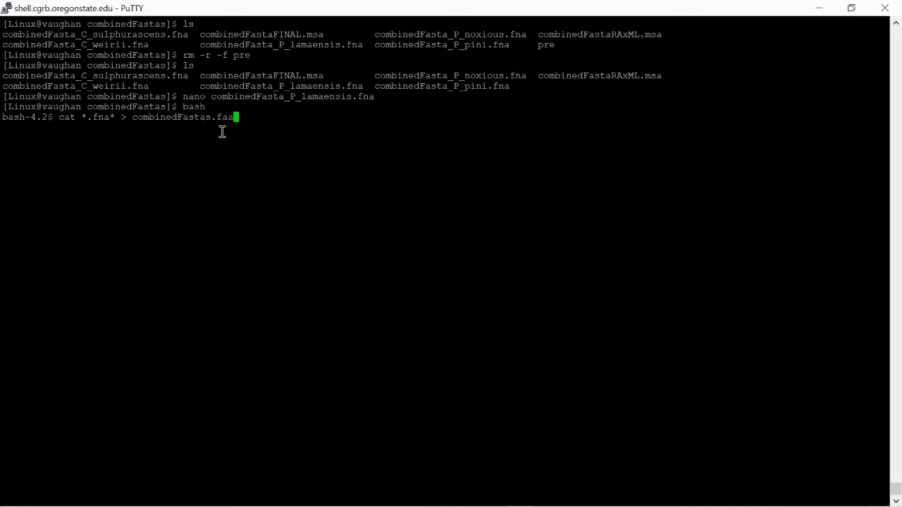
pyautogui.moveTo(319, 116)
pyautogui.write('ls')
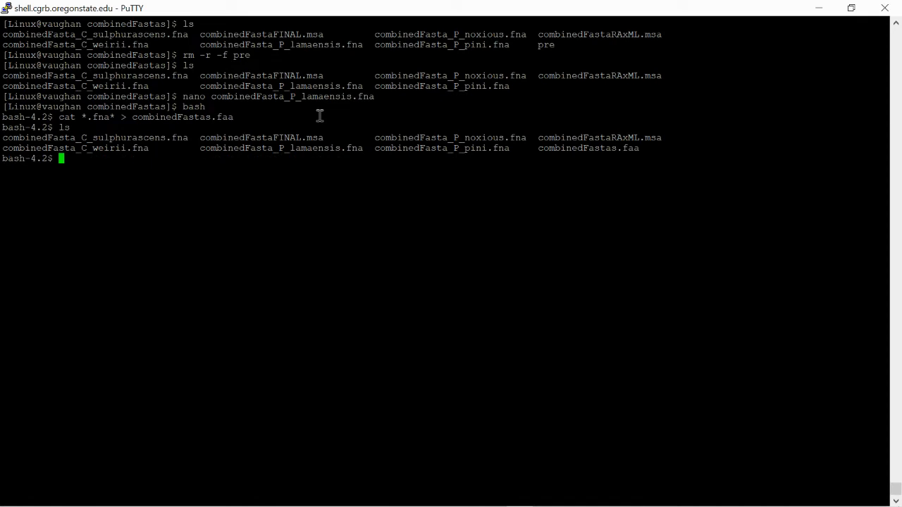
pyautogui.moveTo(581, 157)
pyautogui.write('mafft combinedFastas.faa > combinedFastaFINAL.msa')
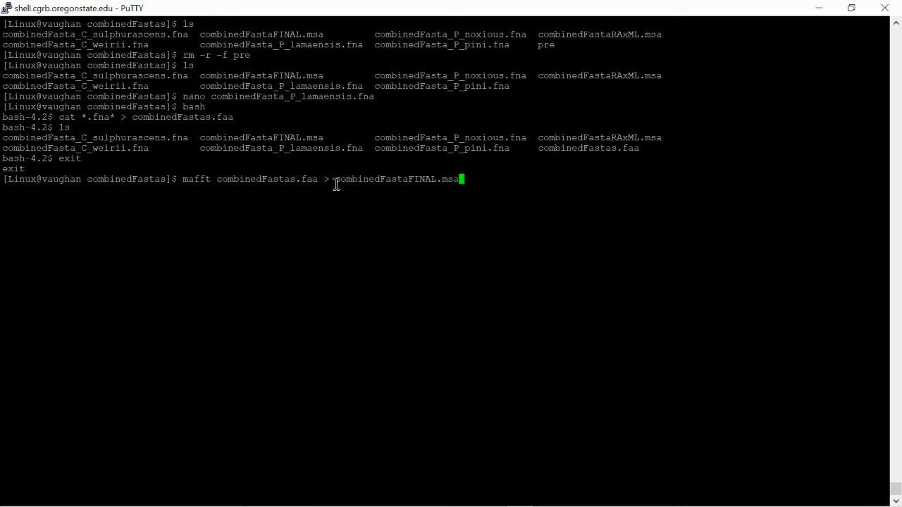
pyautogui.moveTo(317, 192)
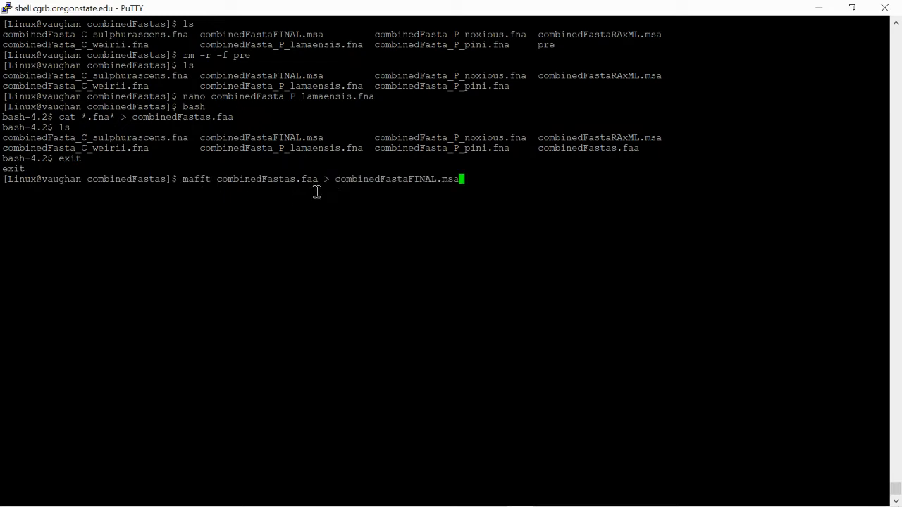
pyautogui.moveTo(519, 189)
pyautogui.write('rm -r')
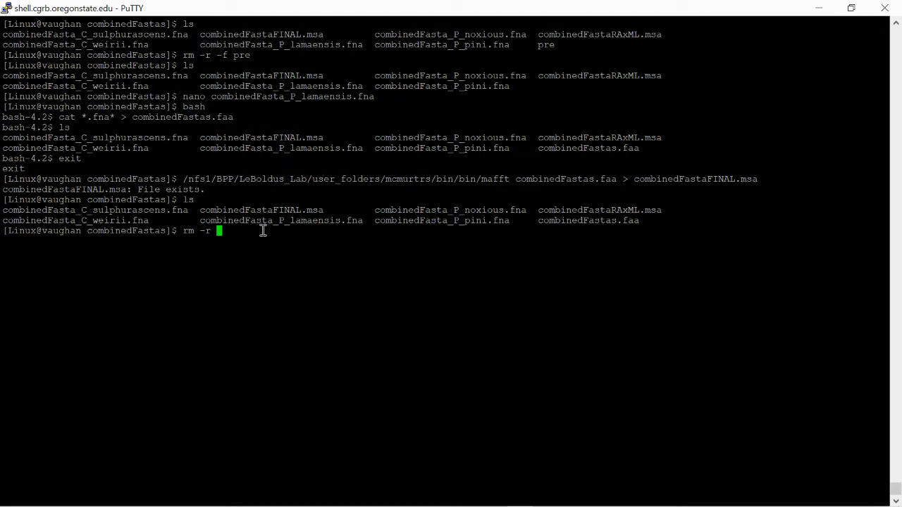
# Step: Remove the old combinedFastaFINAL.msa with rm -r, confirming the deletion with y
pyautogui.write('combinedFastaFINAL.msa')
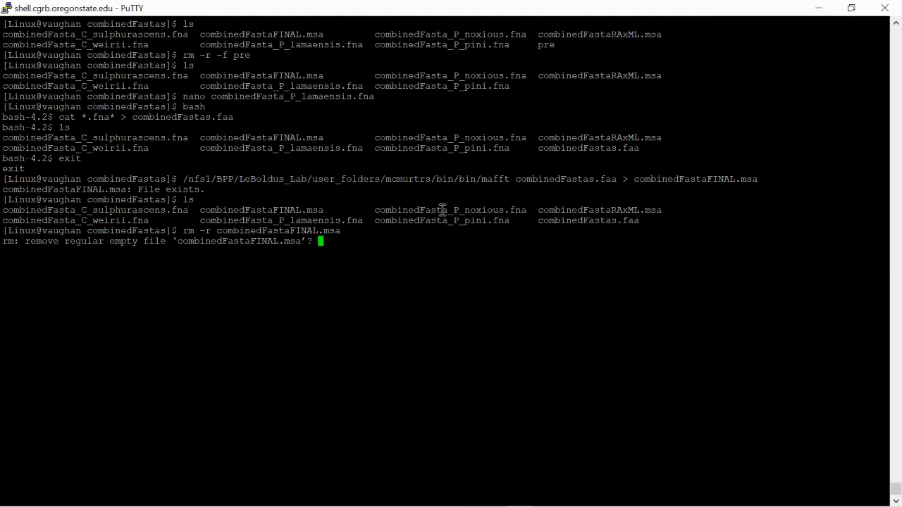
pyautogui.write('y')
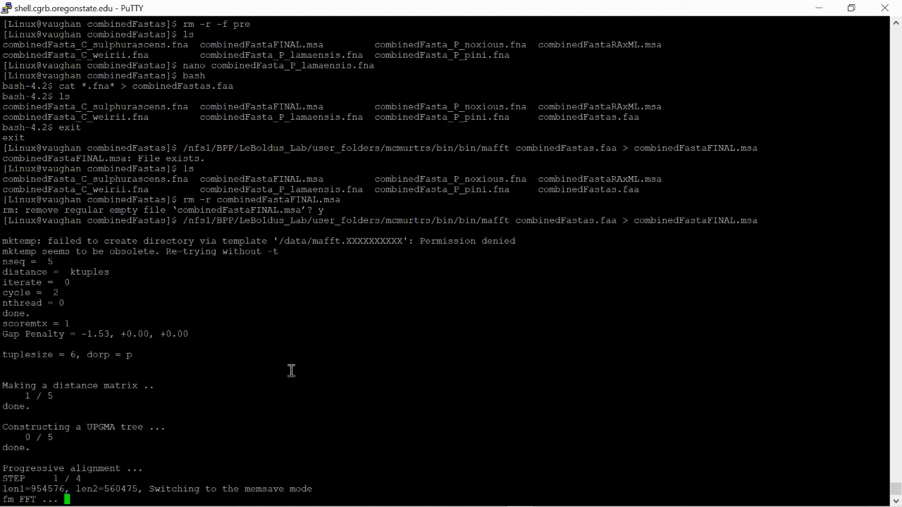
pyautogui.moveTo(414, 393)
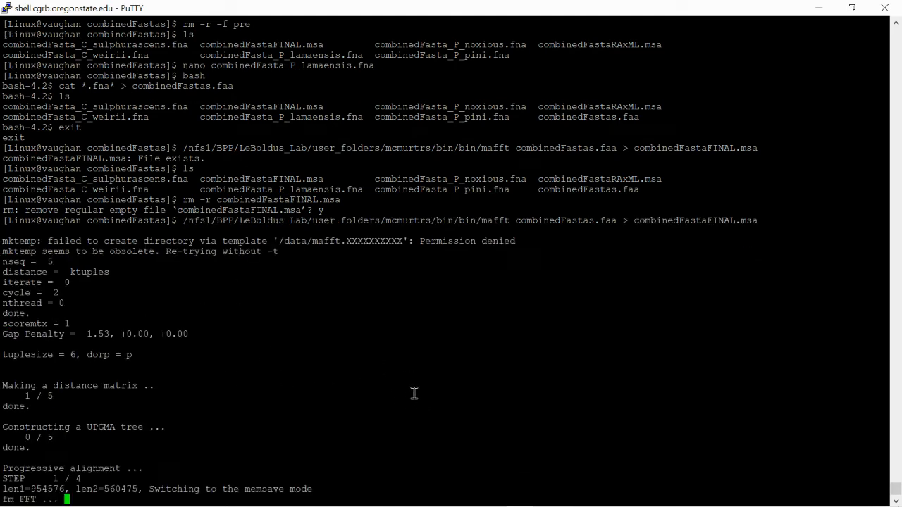
pyautogui.moveTo(409, 315)
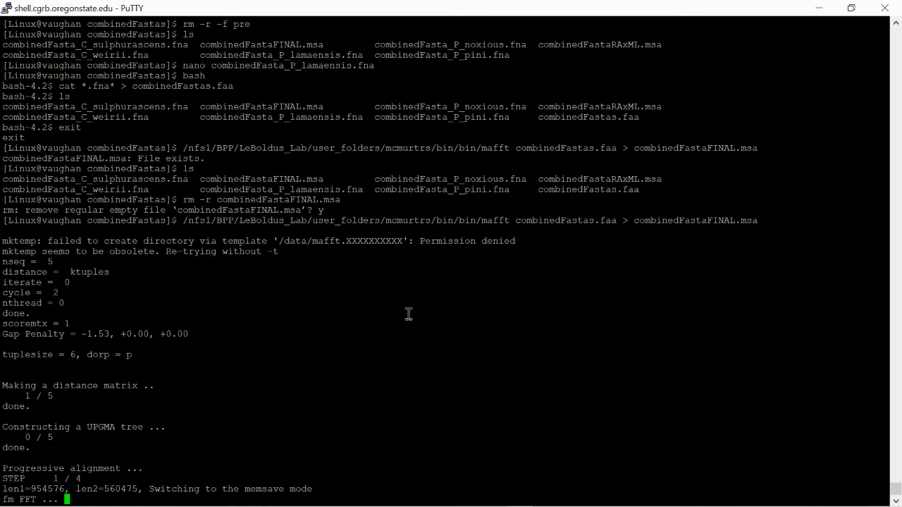
pyautogui.moveTo(210, 278)
pyautogui.write('ls')
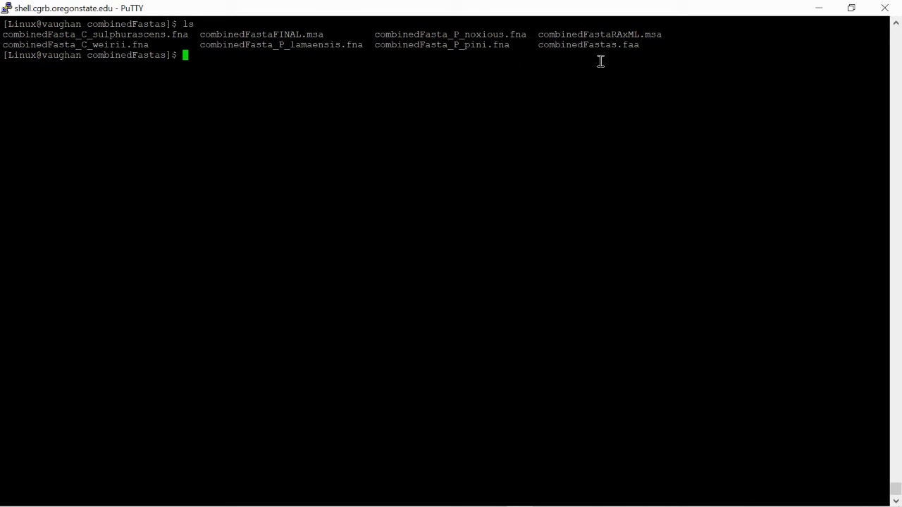
pyautogui.moveTo(582, 60)
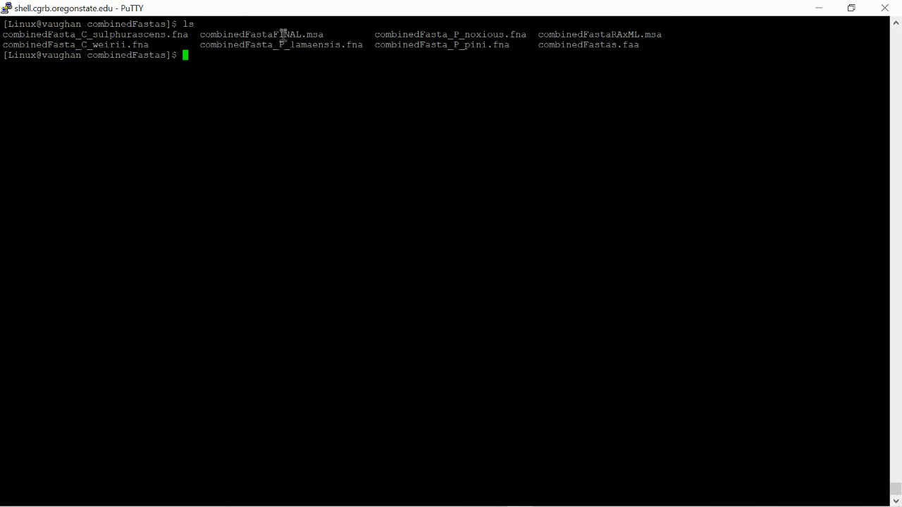
pyautogui.moveTo(730, 58)
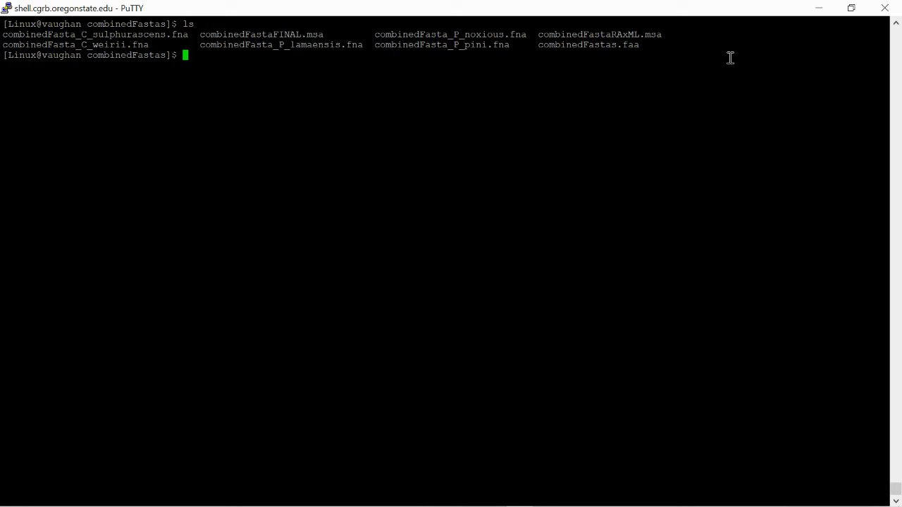
pyautogui.moveTo(473, 136)
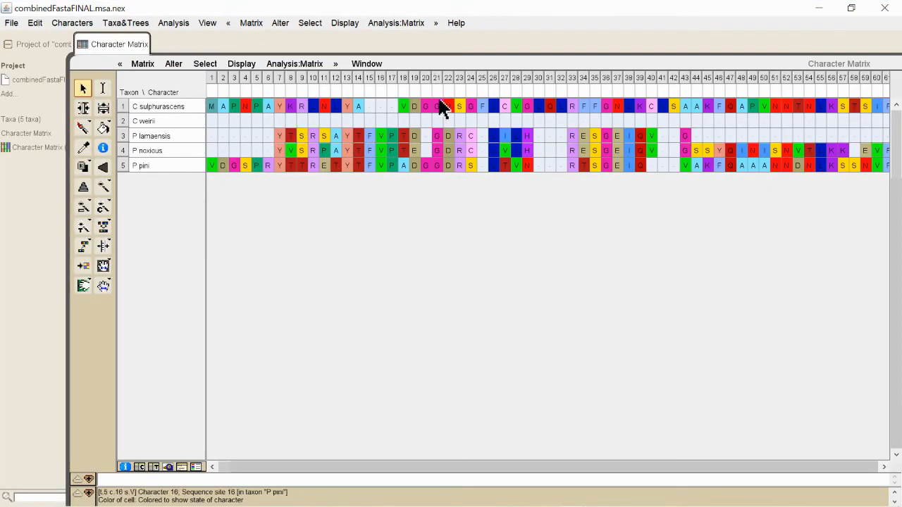
pyautogui.moveTo(316, 301)
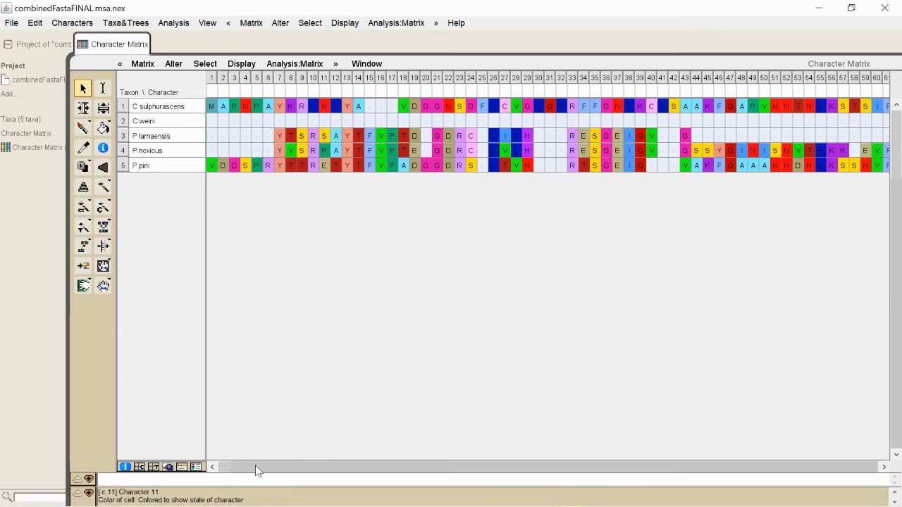
# Step: Scroll the Character Matrix rightward to inspect the five taxa's aligned residues
pyautogui.hscroll(3)
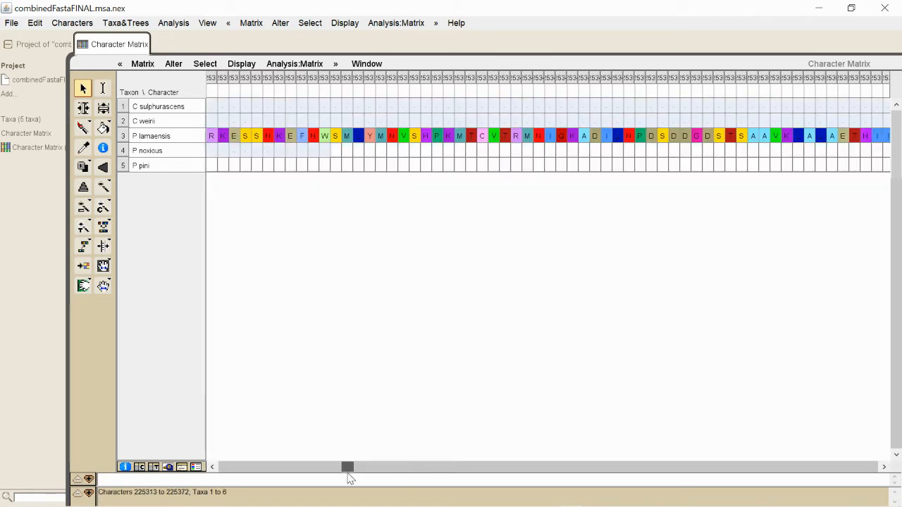
pyautogui.moveTo(347, 466); pyautogui.dragTo(358, 467)
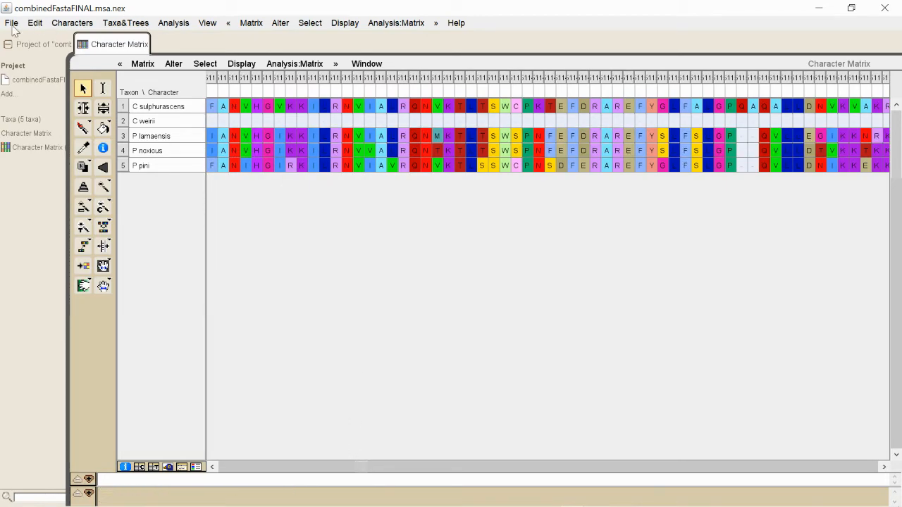
# Step: Select Fused Matrix Export (Phylip/RAxML), cancel without exporting, and minimize the matrix window
pyautogui.click(11, 23)
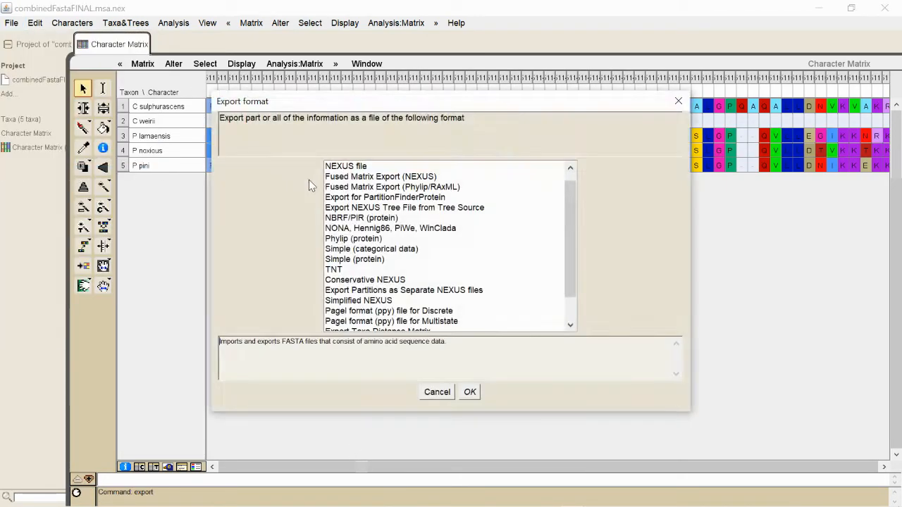
pyautogui.click(392, 187)
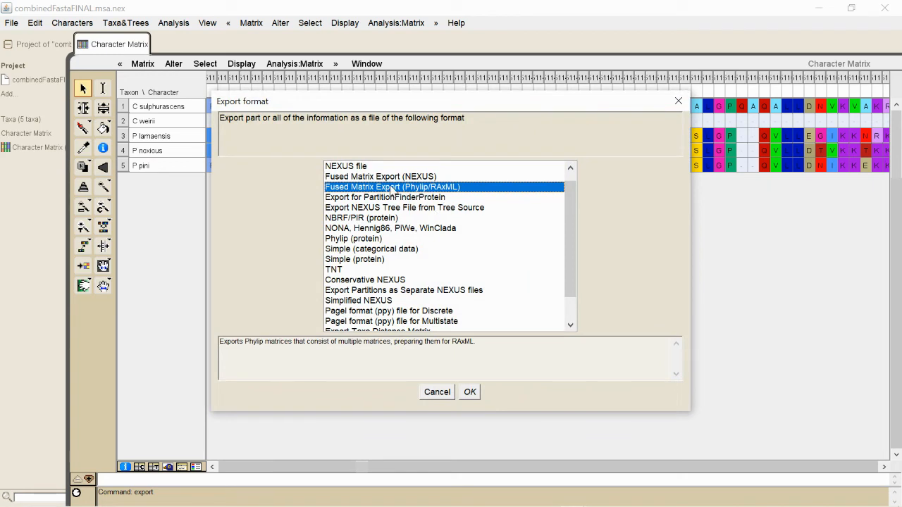
pyautogui.moveTo(402, 201)
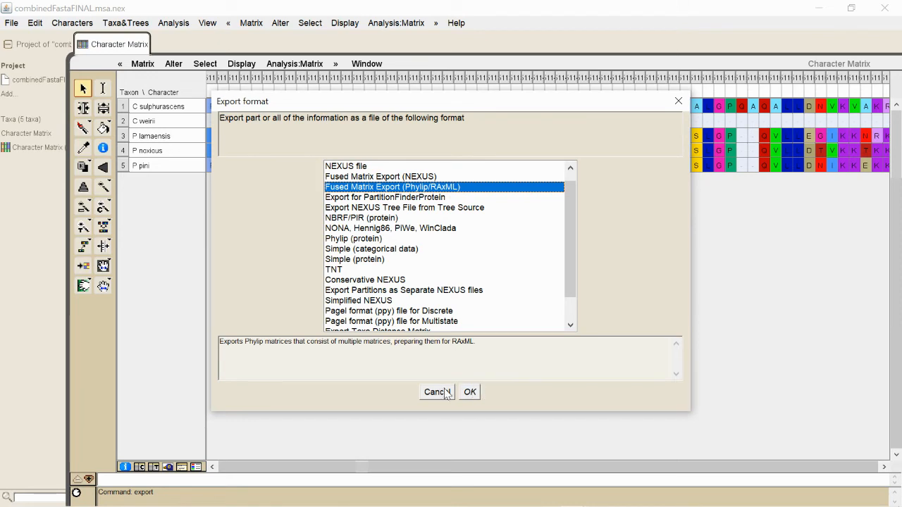
pyautogui.click(436, 392)
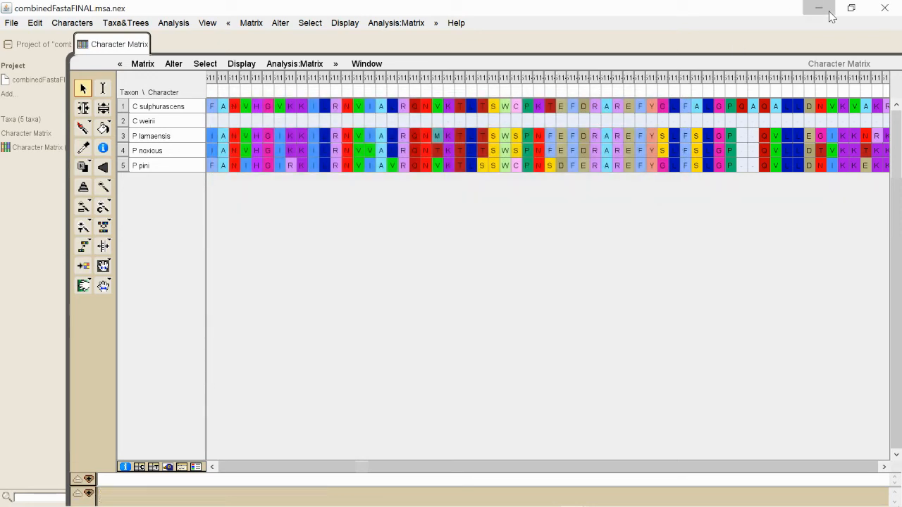
pyautogui.click(819, 8)
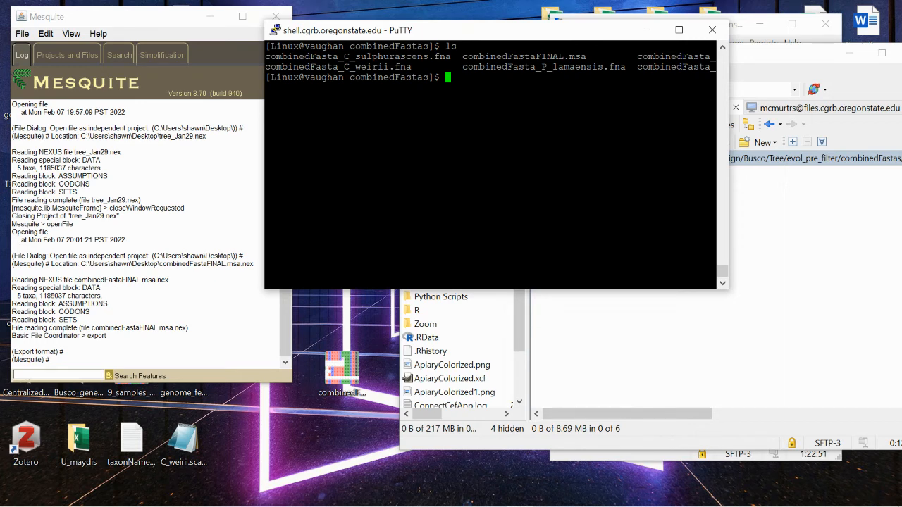
pyautogui.moveTo(498, 115)
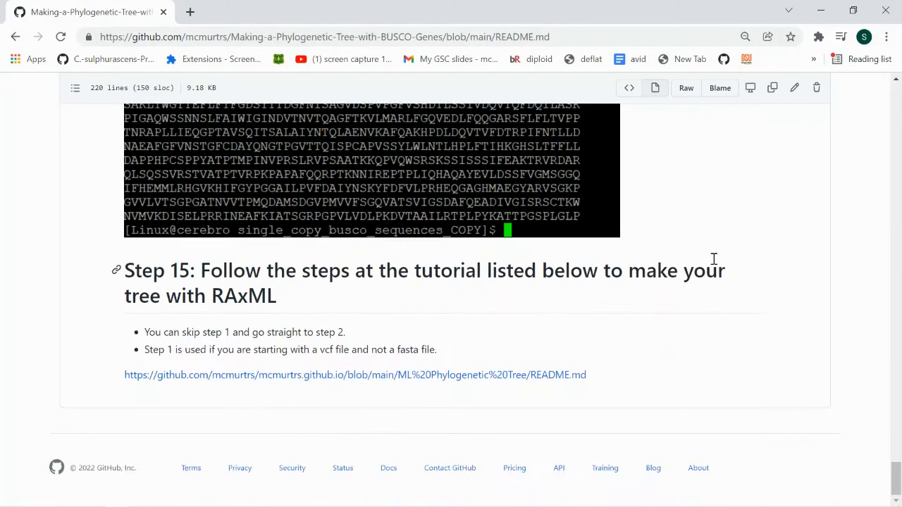
pyautogui.moveTo(381, 381)
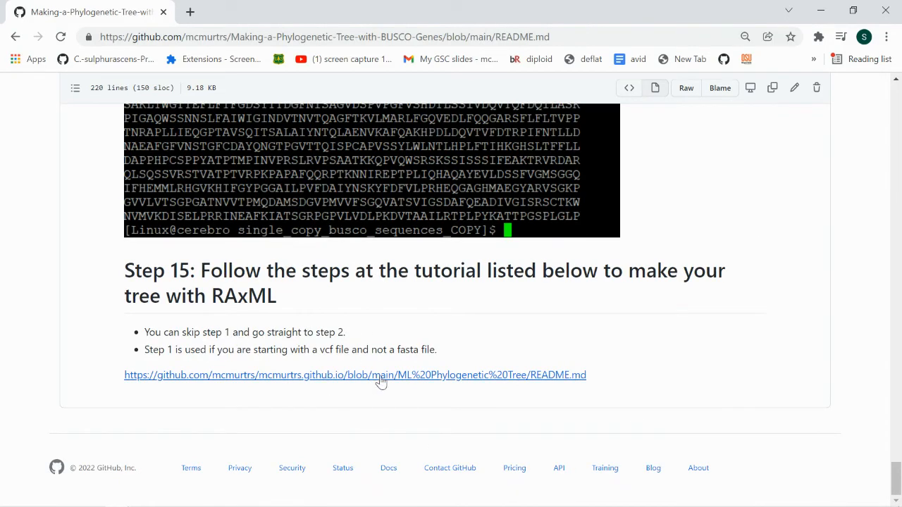
pyautogui.moveTo(326, 361)
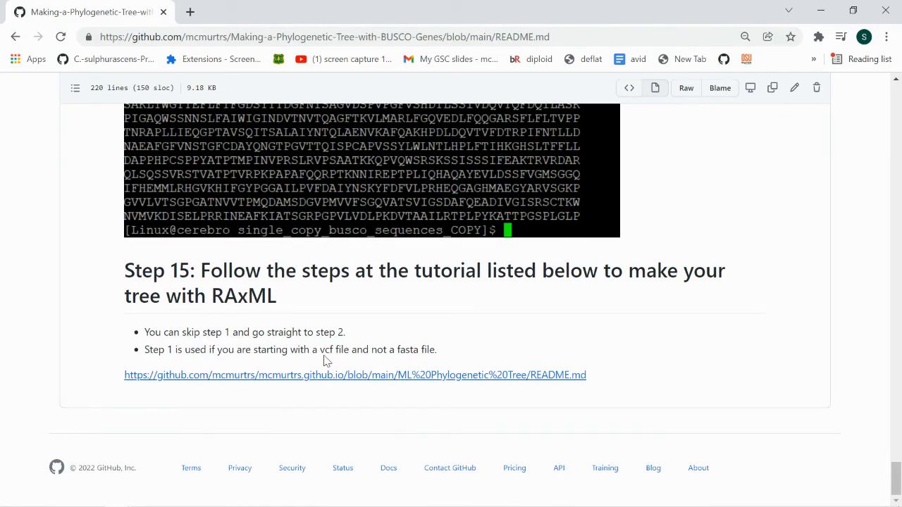
pyautogui.moveTo(253, 386)
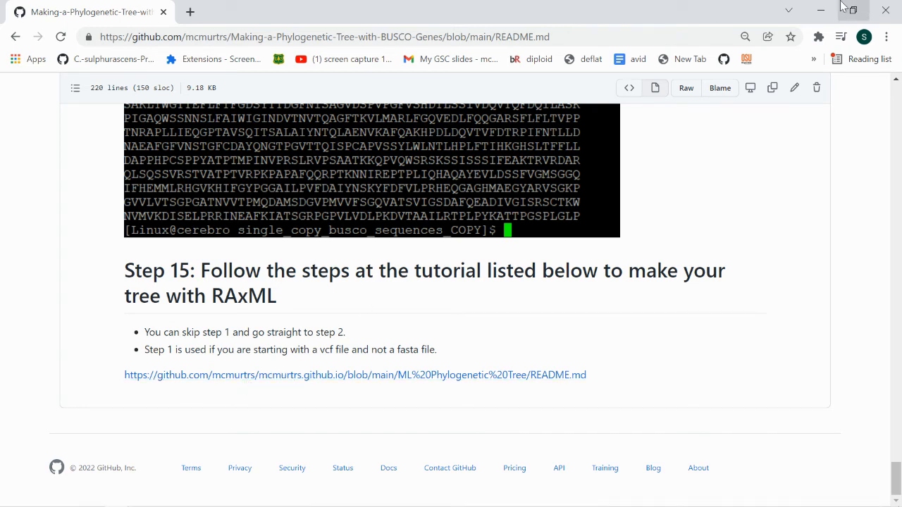
pyautogui.moveTo(820, 13)
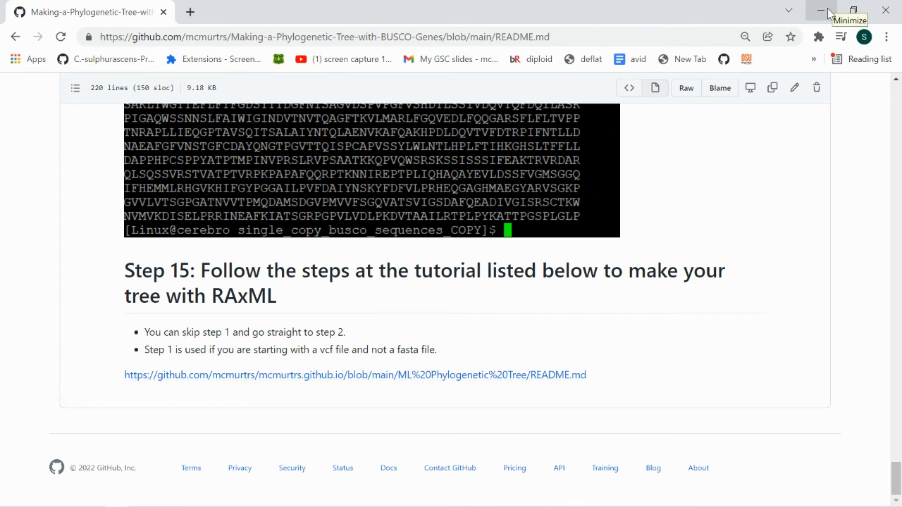
pyautogui.moveTo(296, 310)
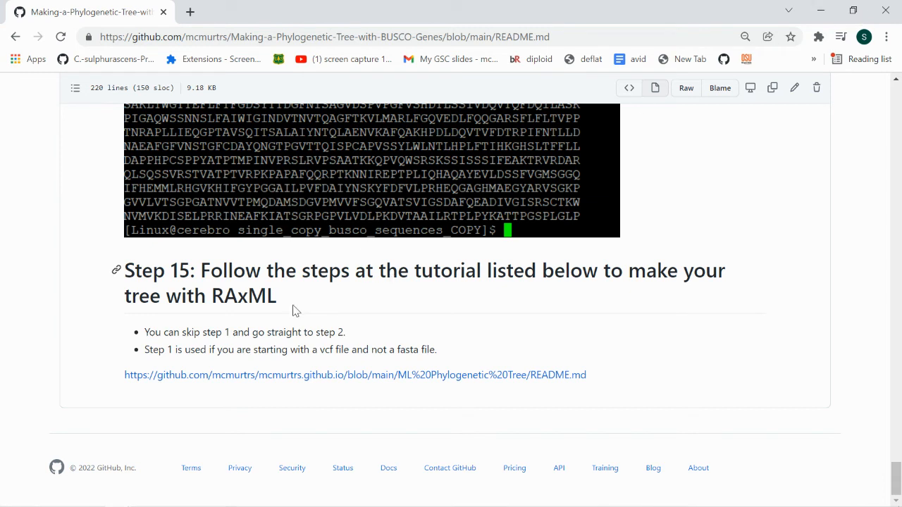